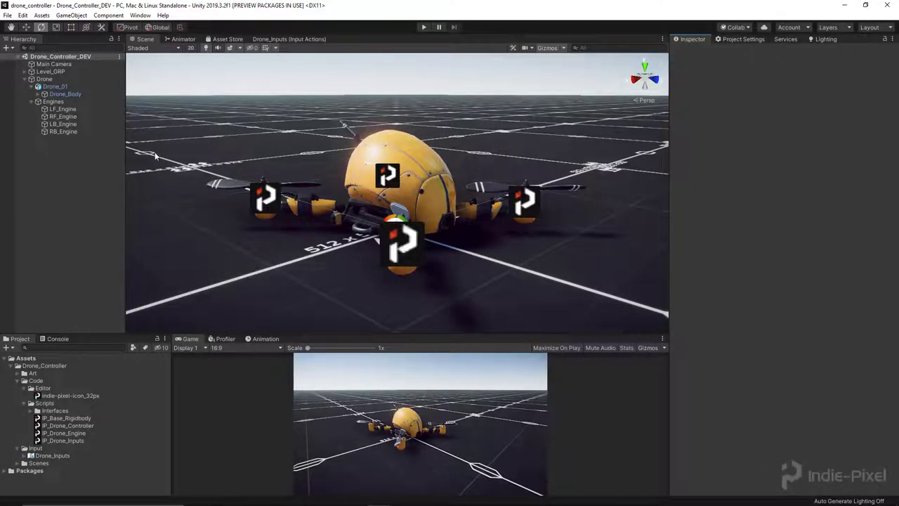
Step: Open the IP_Drone_Engine script from Code > Scripts in Visual Studio
click(62, 109)
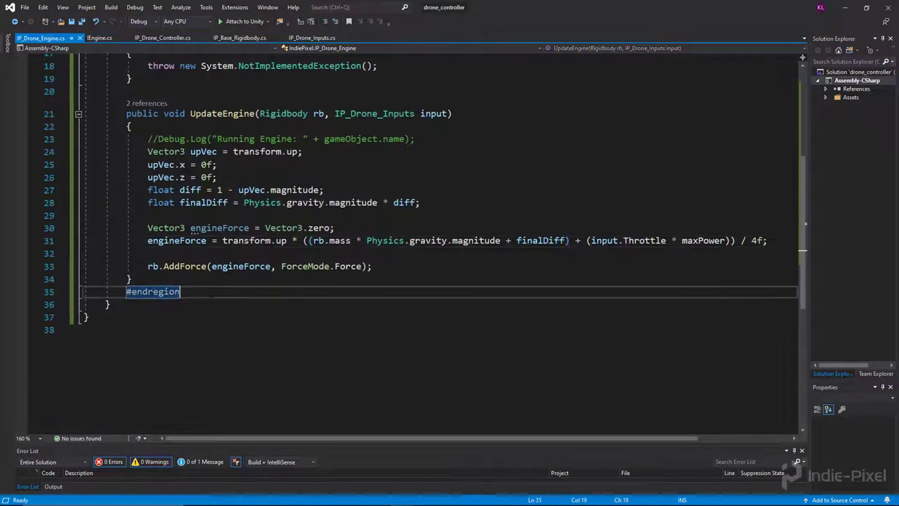
Step: Add a void HandlePropellers() method below UpdateEngine and call HandlePropellers() inside UpdateEngine
key(enter)
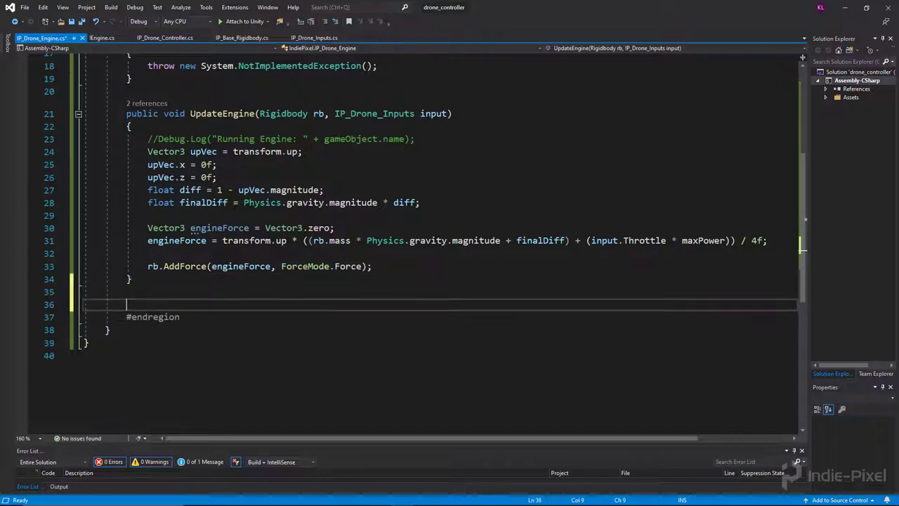
text(virtual)
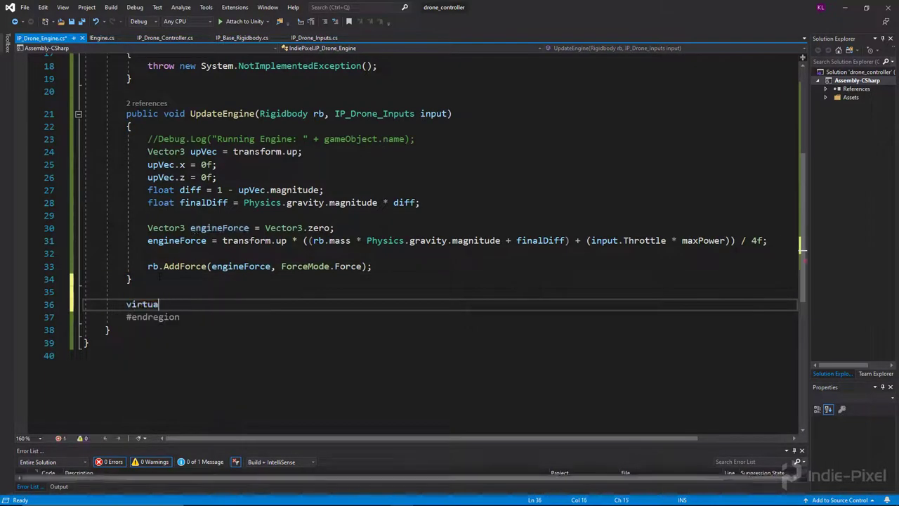
text(void)
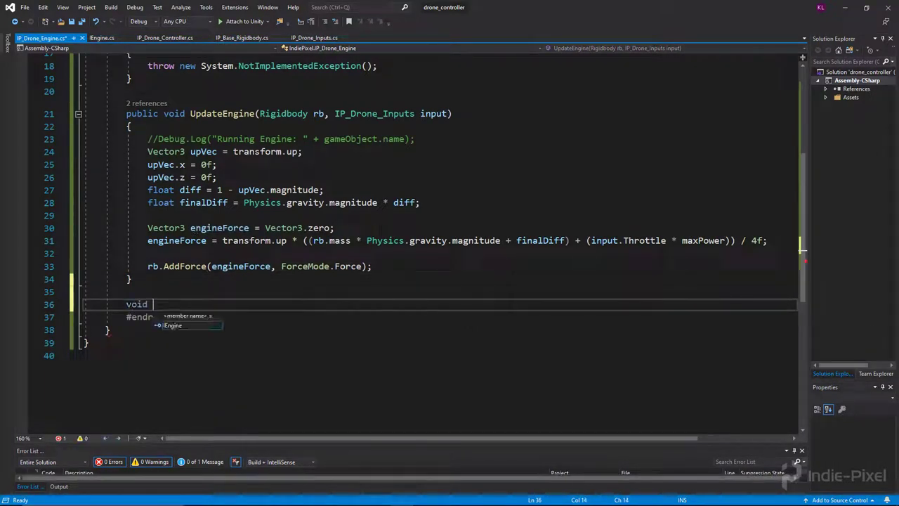
text(Handle)
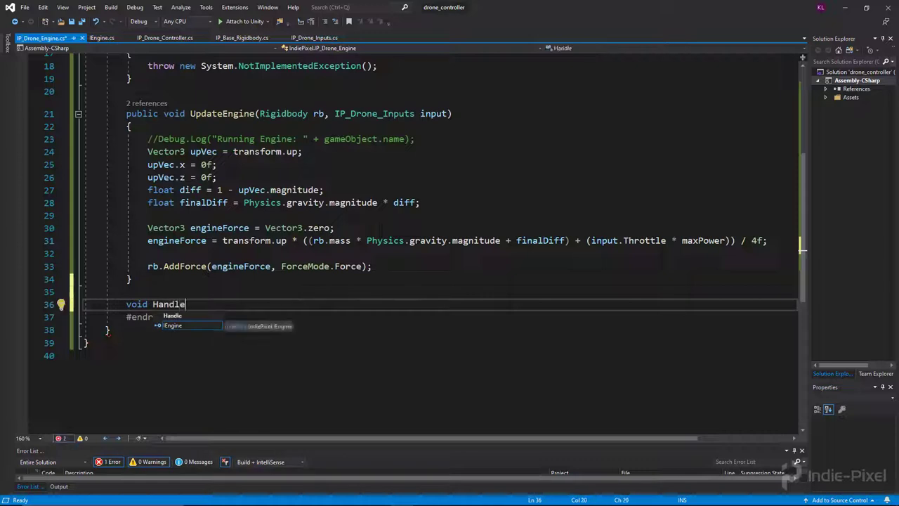
text(Properllers()
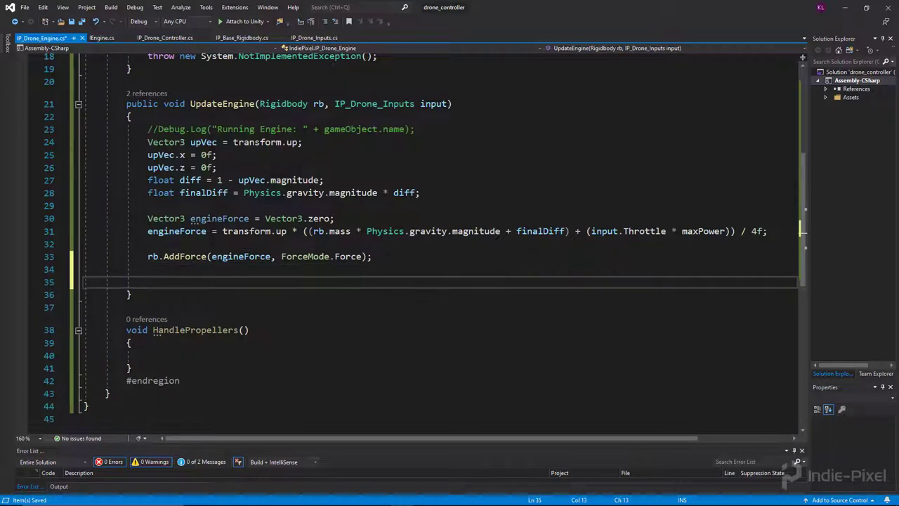
text(HandlePropellers();)
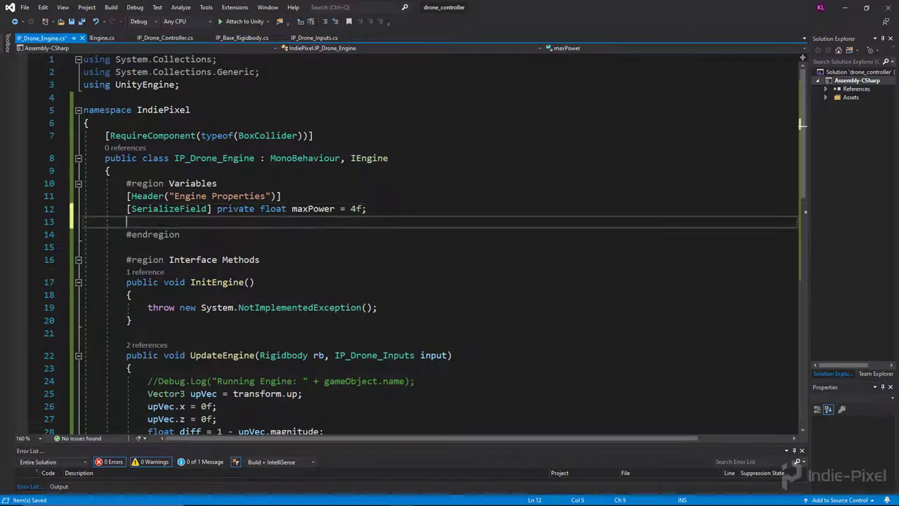
Step: Add a [Header("Propeller Properties")] attribute in the Variables region
text([Header()
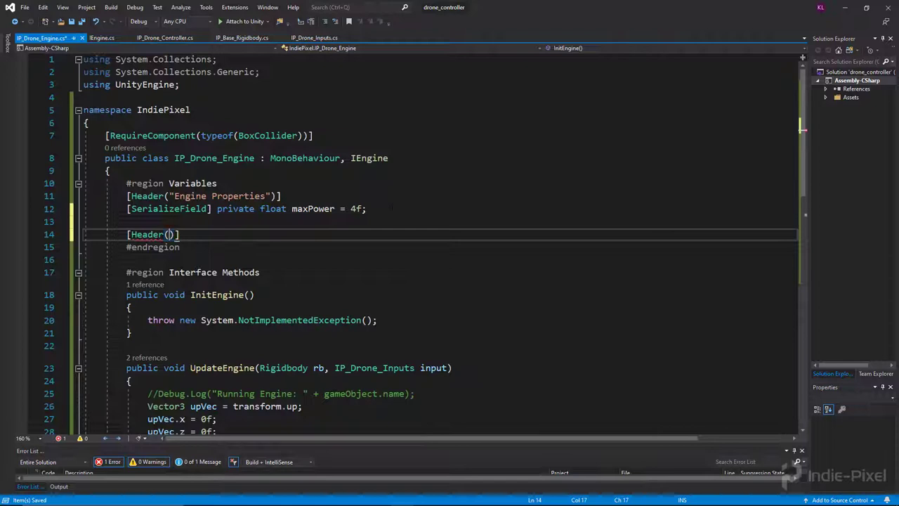
text(")
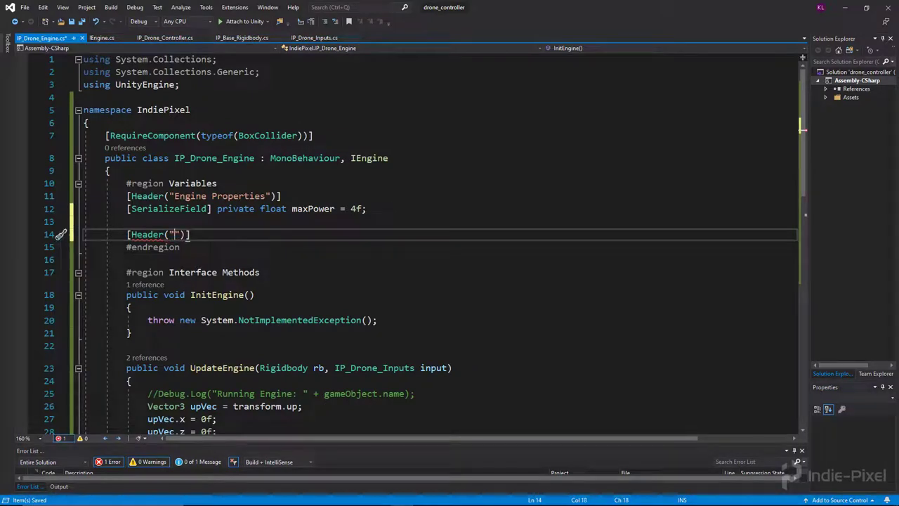
text(Propeller Pr)
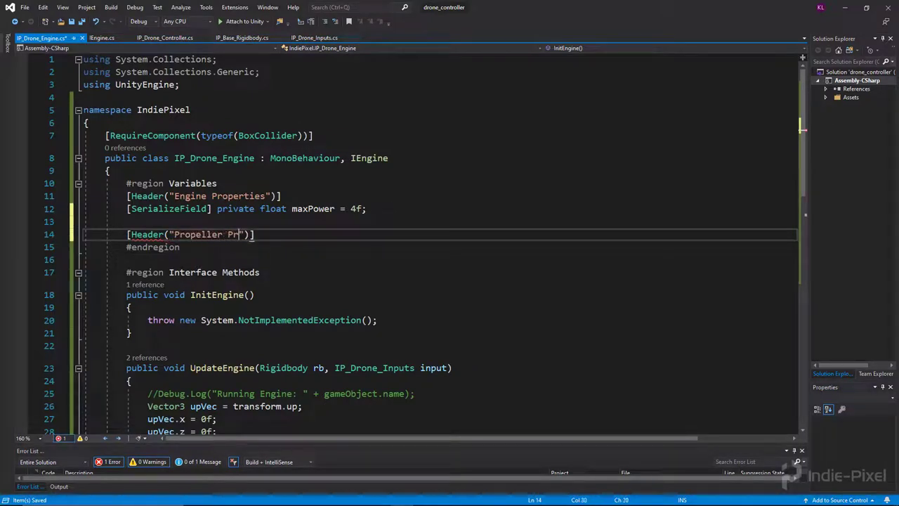
text(operties)
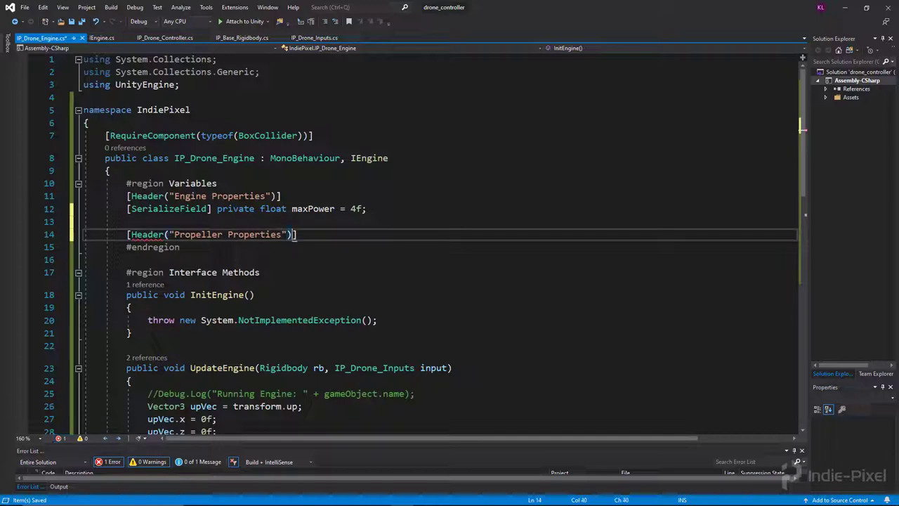
key(Enter)
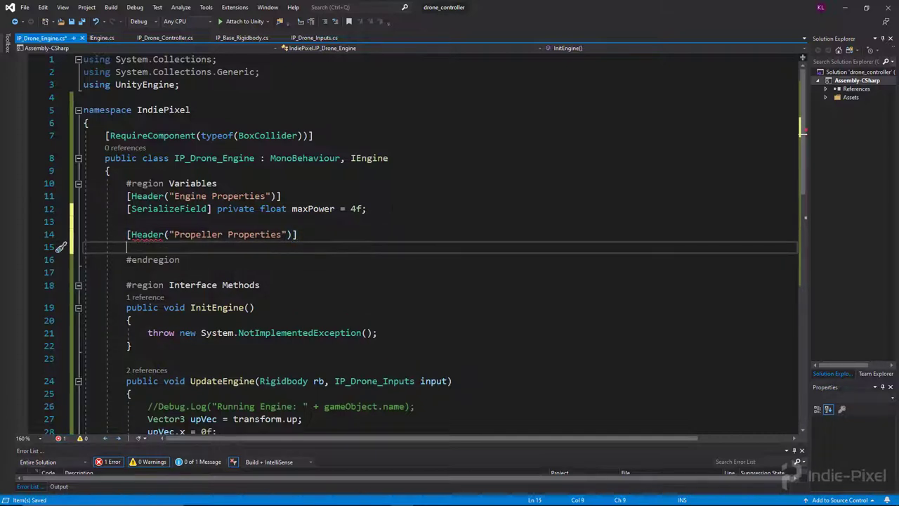
Step: Declare private Transform propeller and private float propRotSpeed fields under the header
text(private Transform)
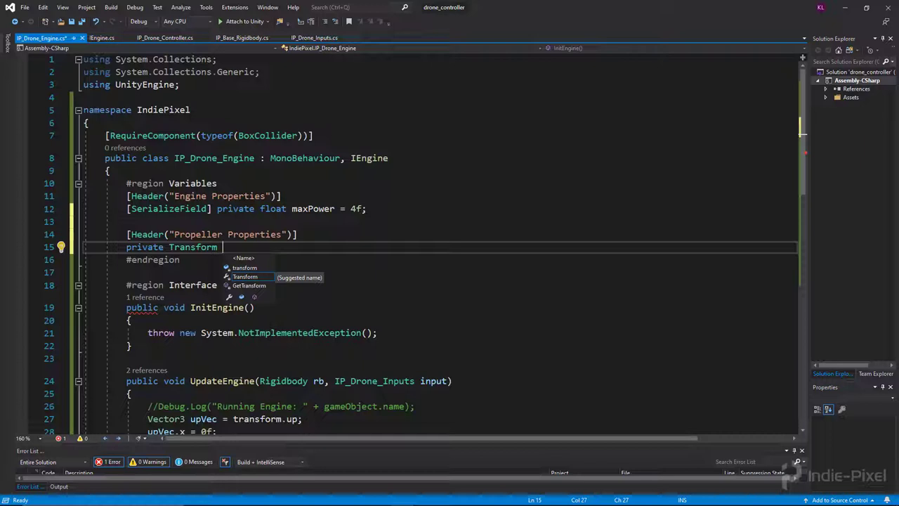
text(prop)
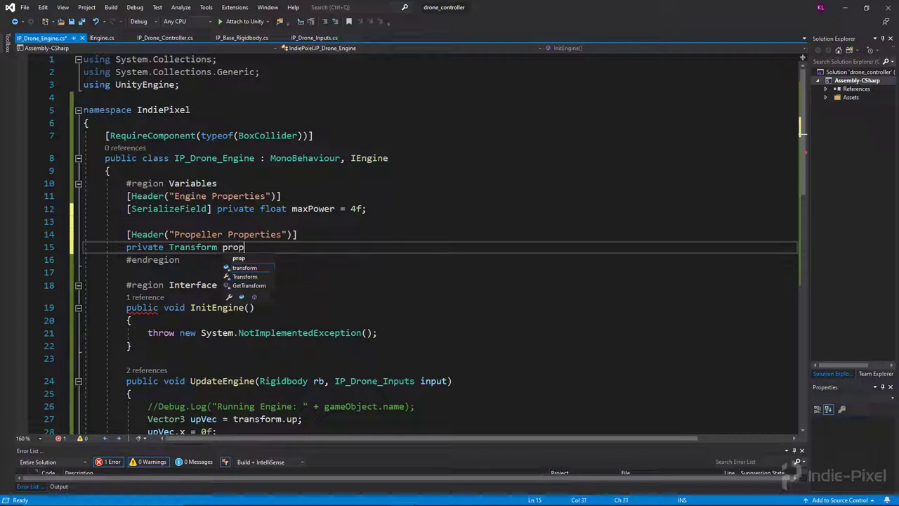
text(eller;)
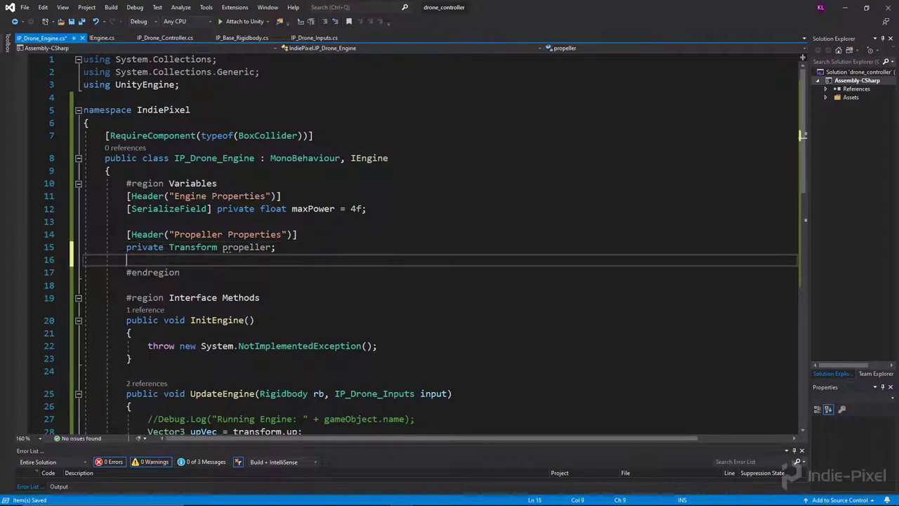
text(private)
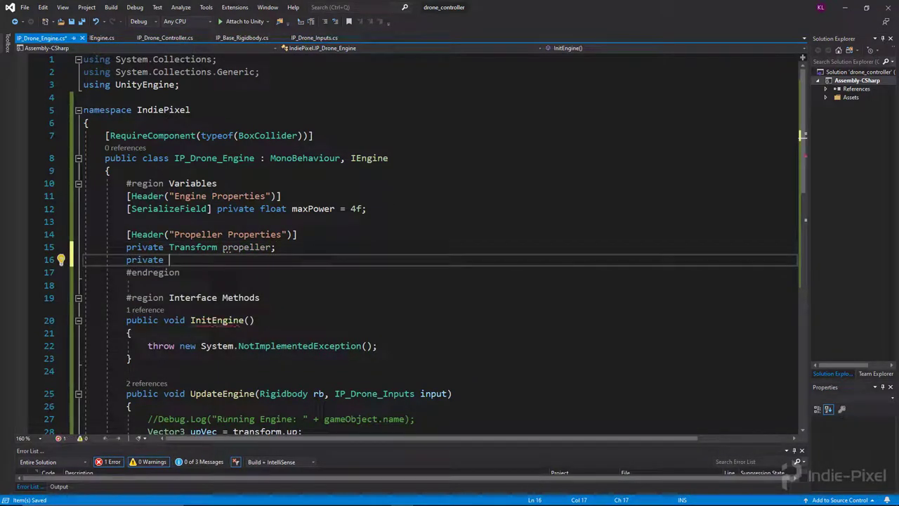
text(float)
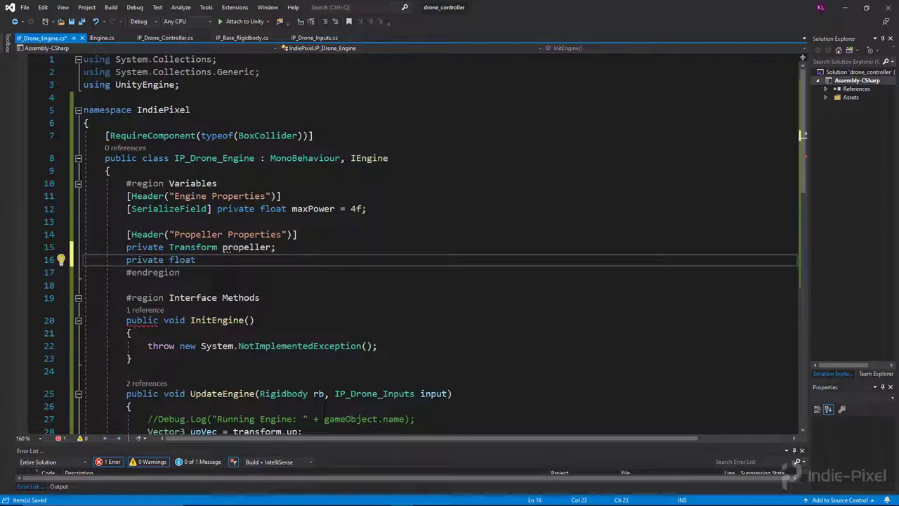
text(propRotSpeed;)
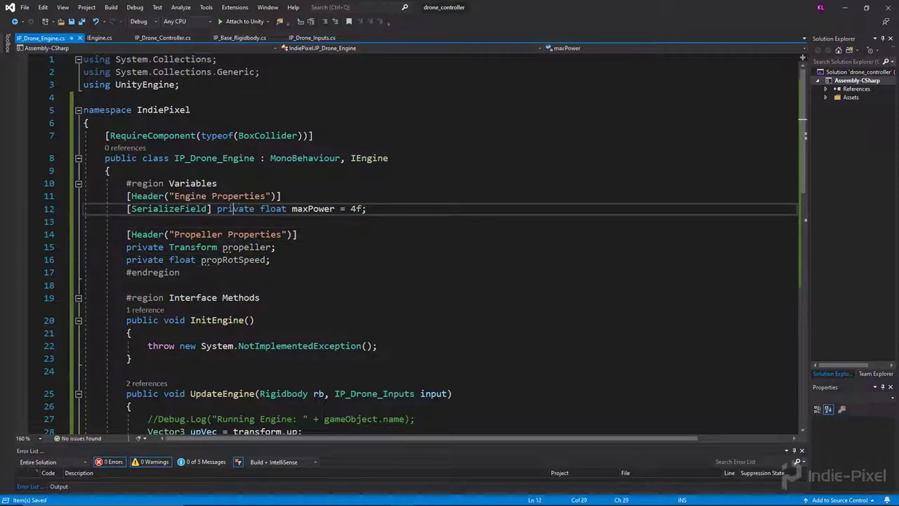
double_click(169, 208)
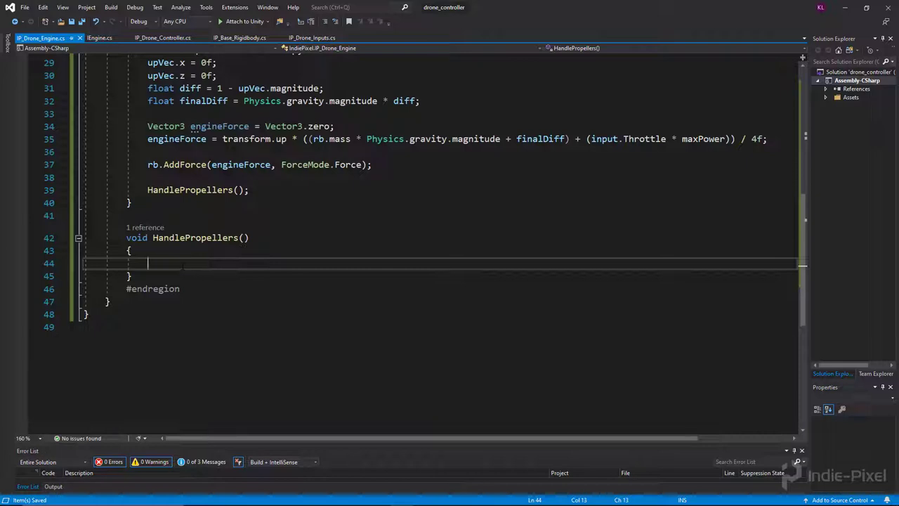
Step: Make HandlePropellers return early with if(!propeller) return;
text(if()
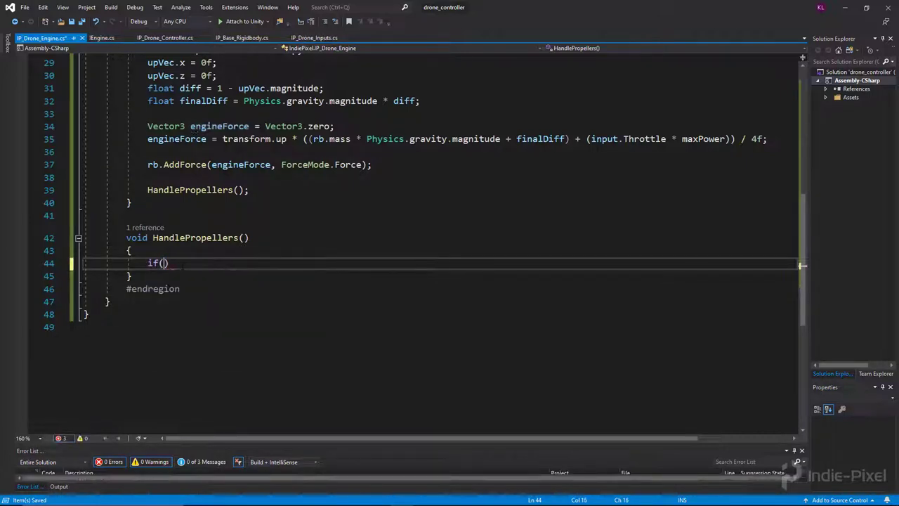
text(!propelle)
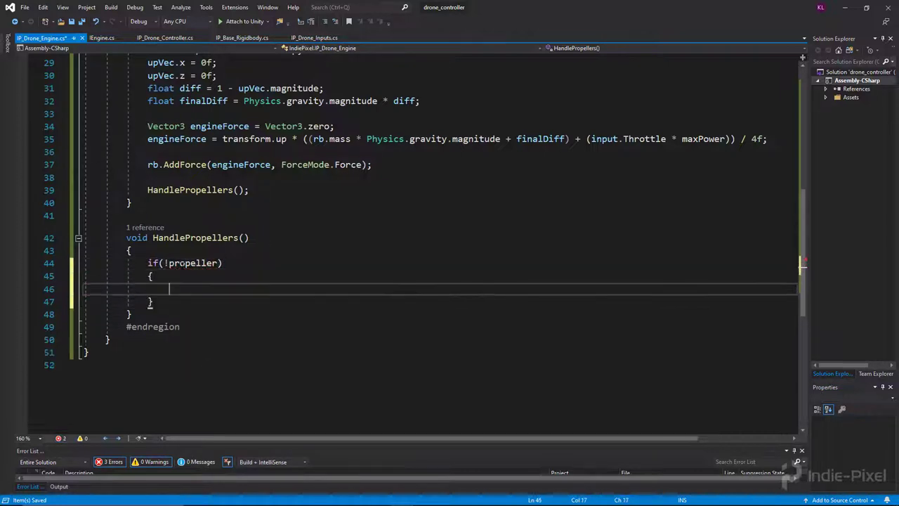
text(return;)
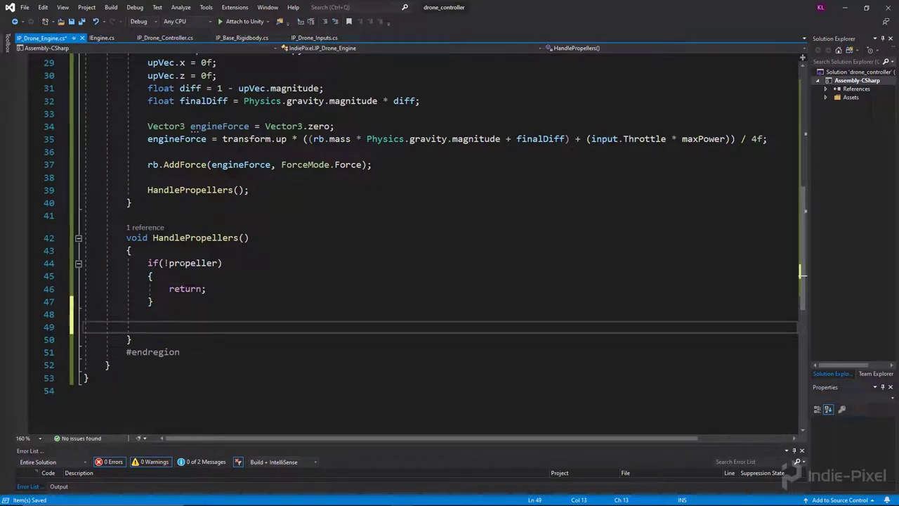
Step: Rotate the propeller with propeller.Rotate(Vector3.up, propRotSpeed…) using the axis-angle overload
text(propeller.)
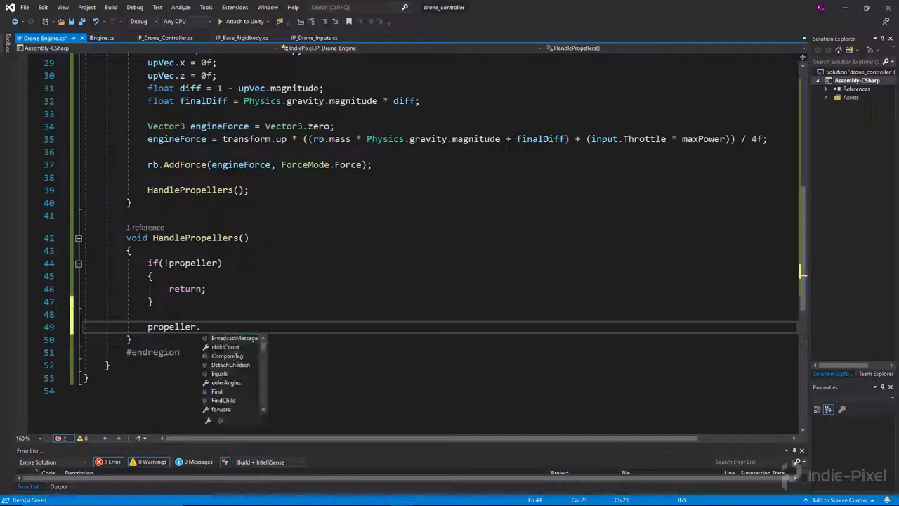
text(Rotate()
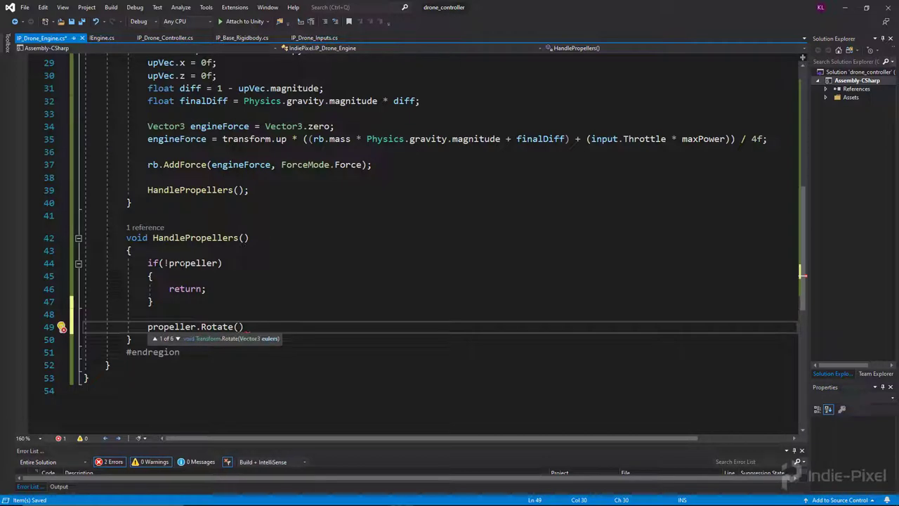
key(down)
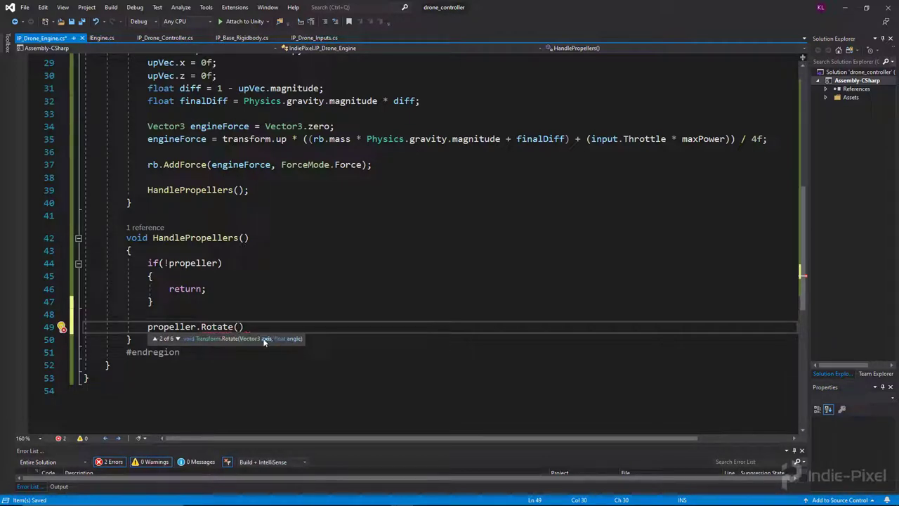
mouse_move(262, 343)
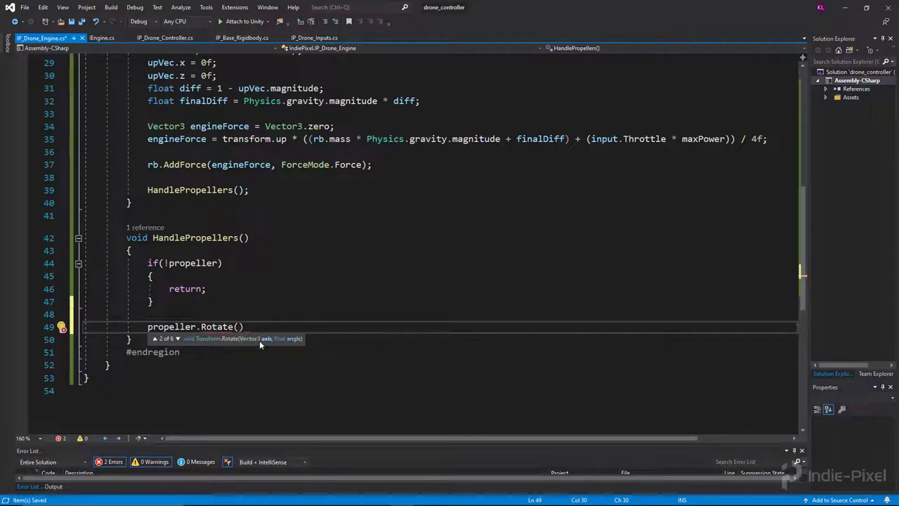
text(V)
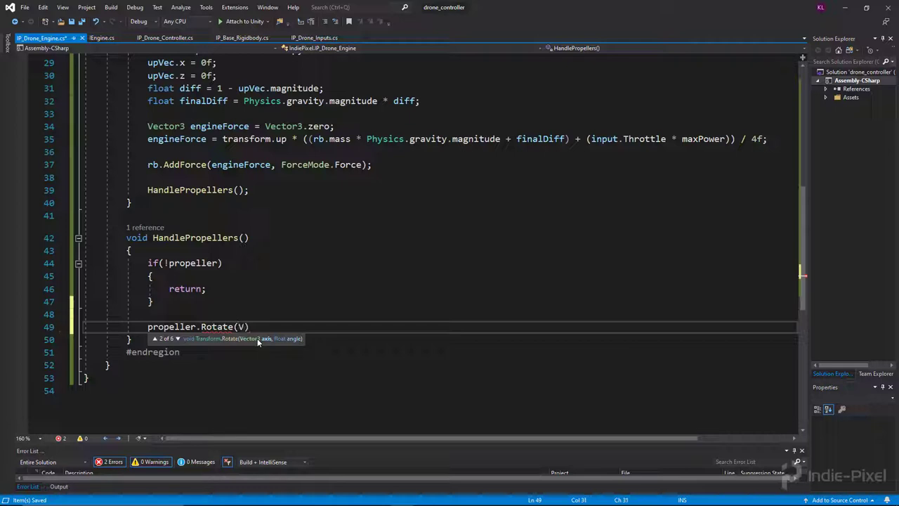
text(3.u)
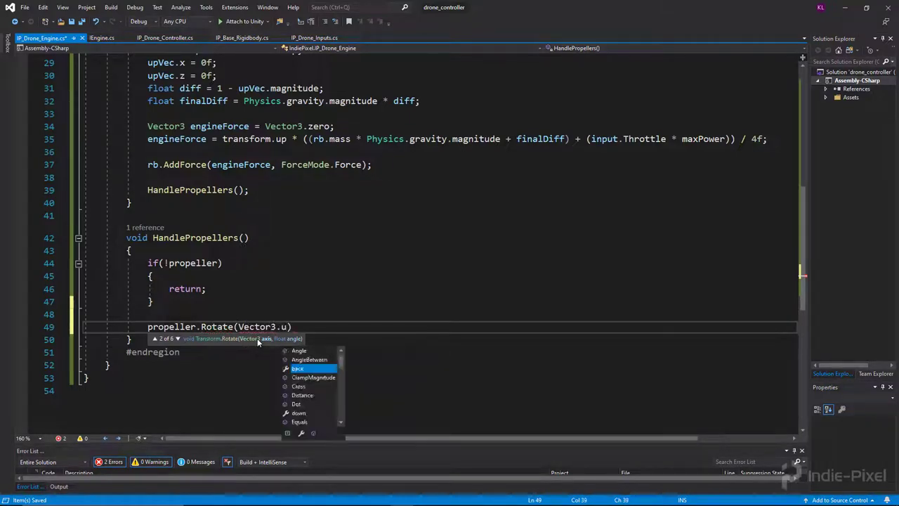
text(up,)
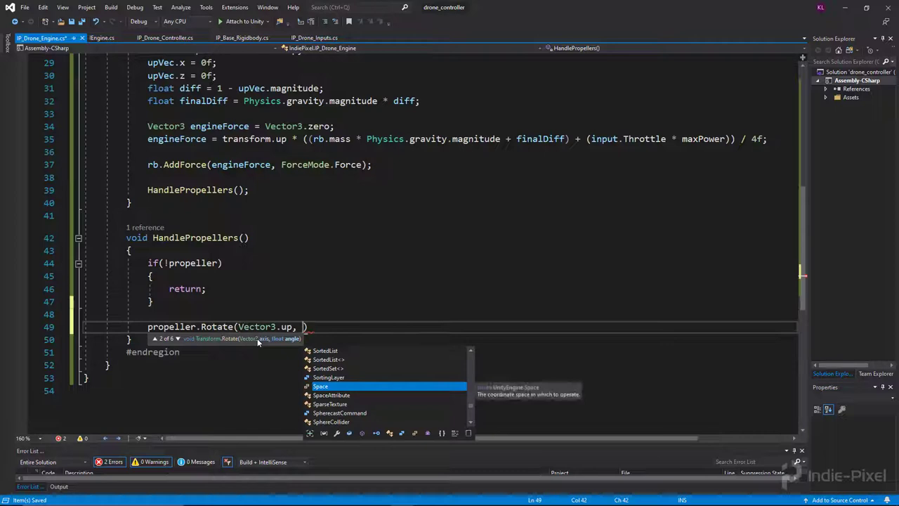
text(prop)
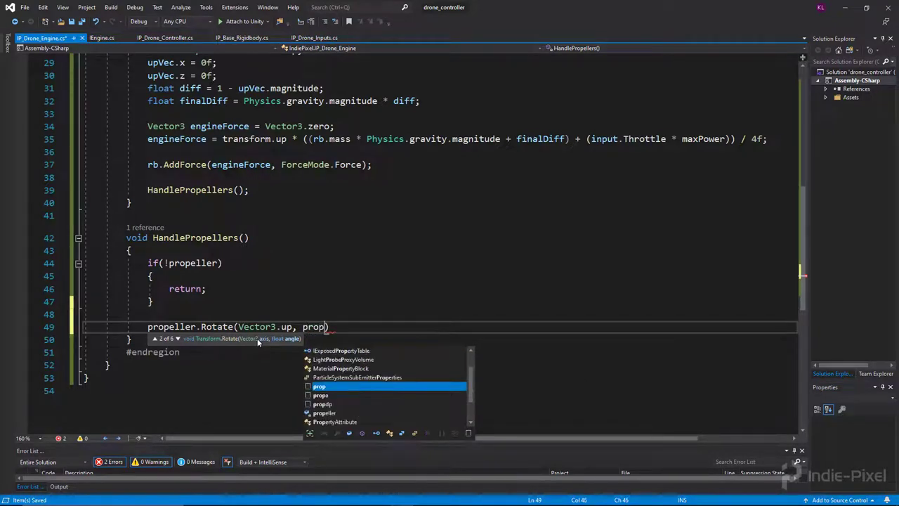
text(Rot)
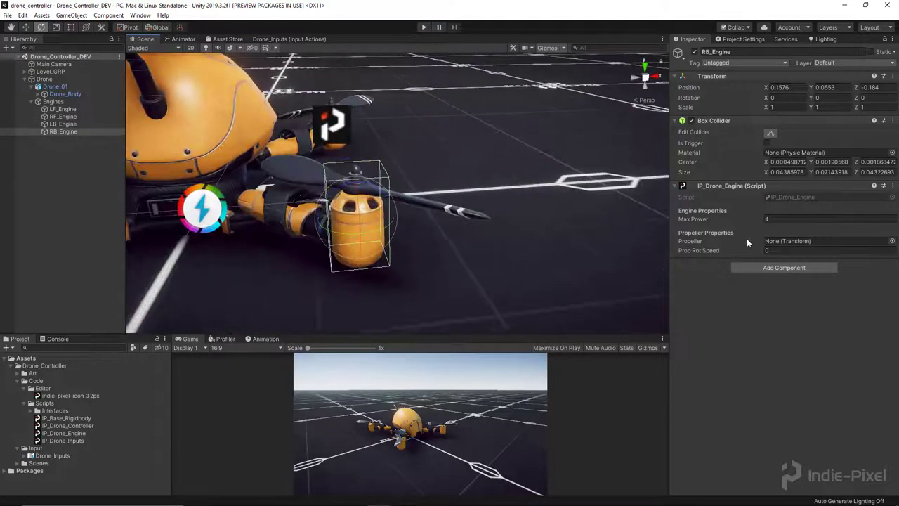
Step: Reveal the drone arms for propeller4, then enter 300f as the rotation speed value
click(54, 85)
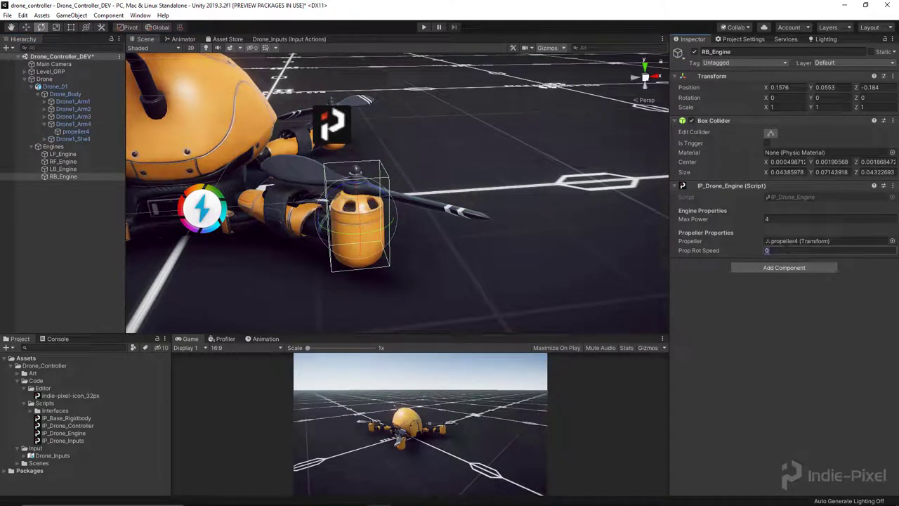
click(829, 250)
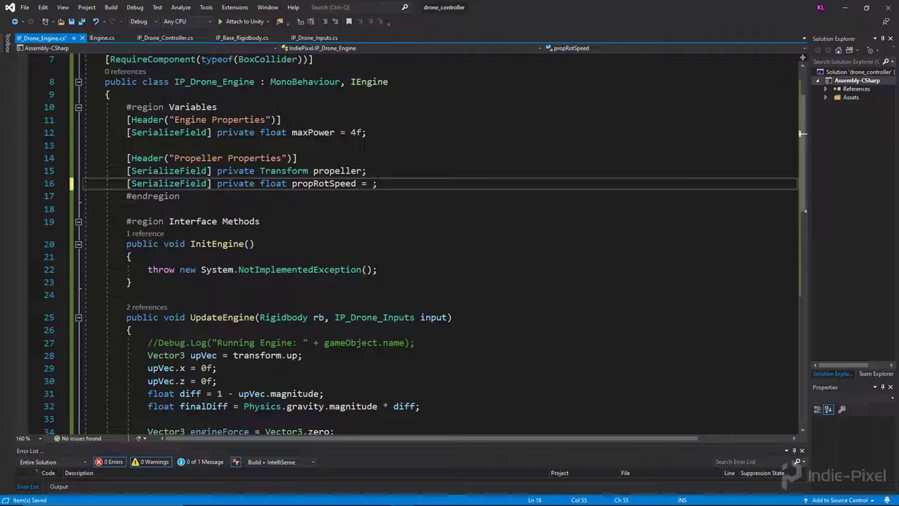
text(300f)
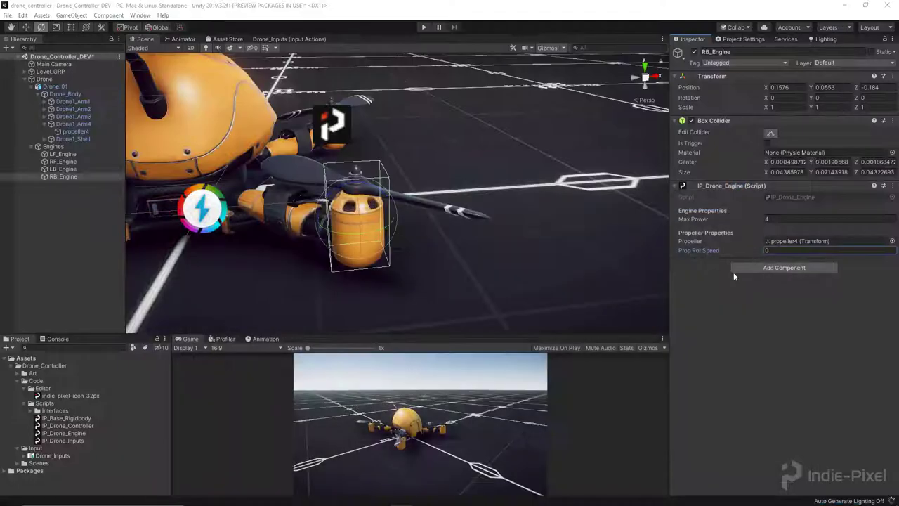
Step: Set RB_Engine's Prop Rot Speed to 300 and assign propeller1 to LF_Engine's Propeller
click(807, 250)
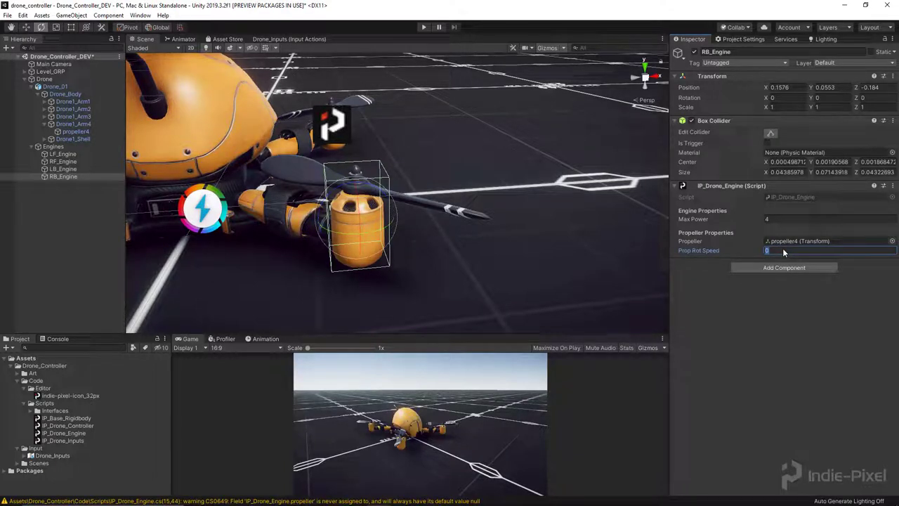
text(300)
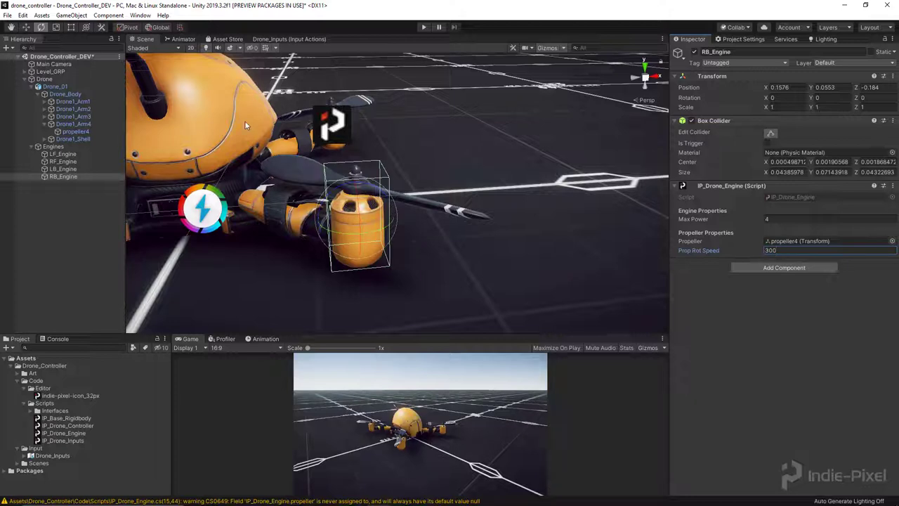
click(63, 161)
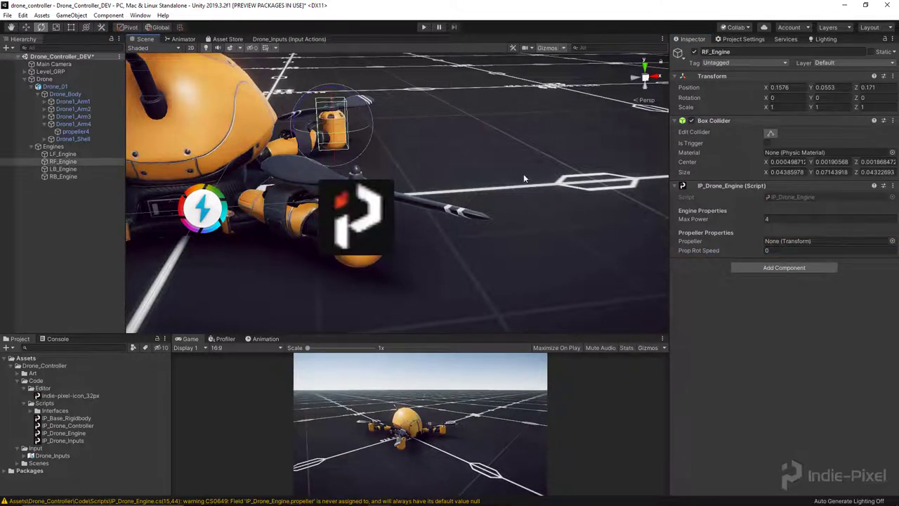
click(55, 86)
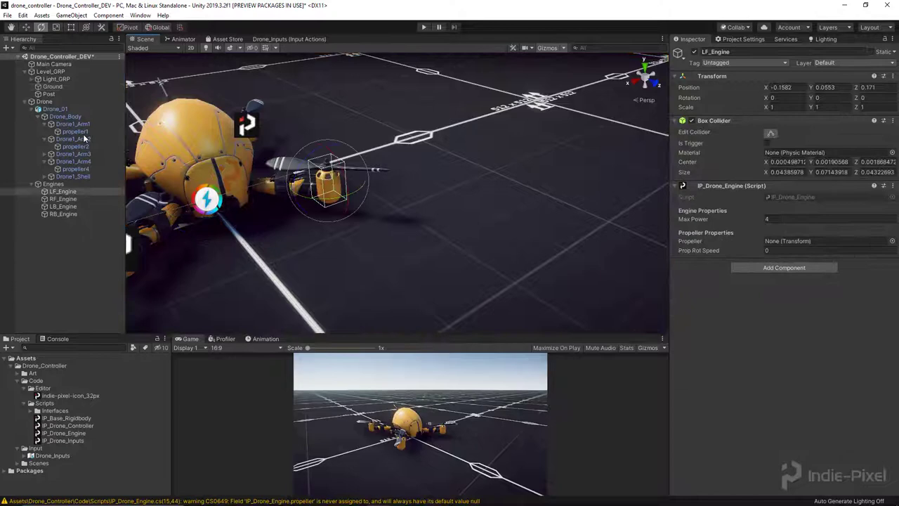
drag(75, 131, 829, 240)
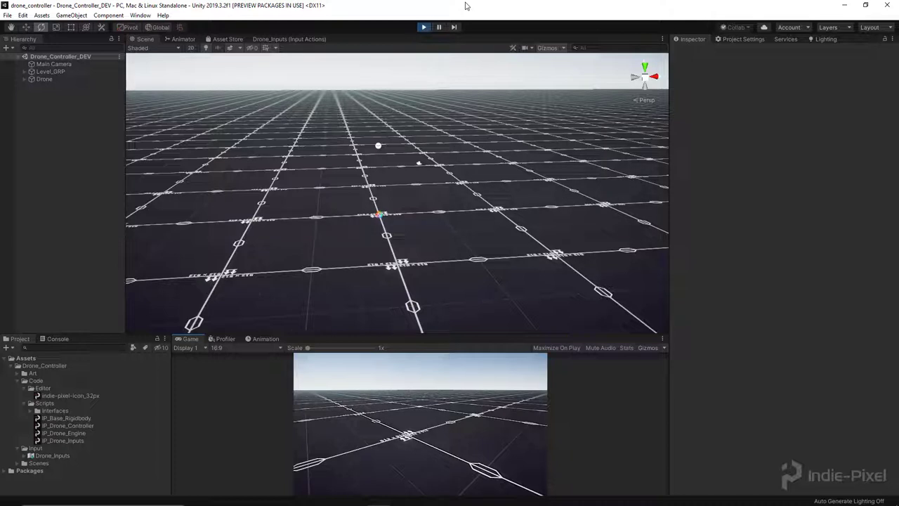
Step: Fly the drone in Play mode, then stop and select the Drone object
click(423, 26)
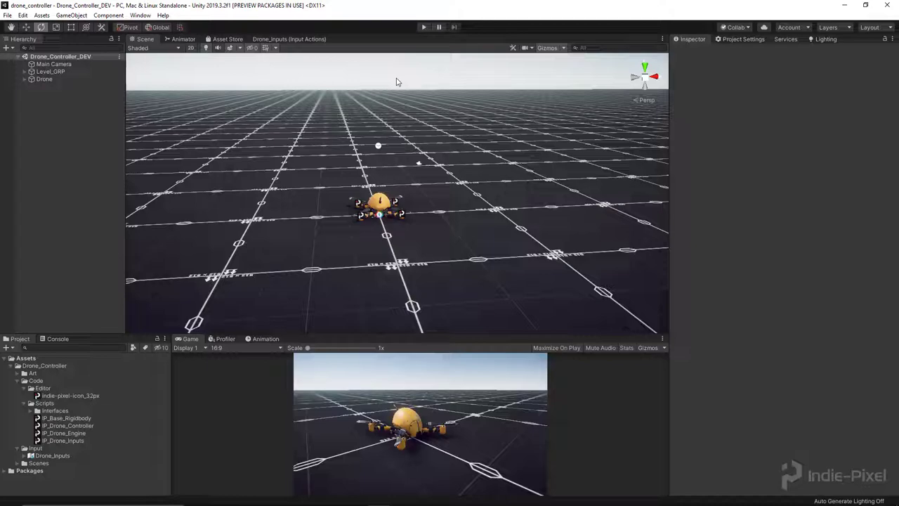
click(43, 78)
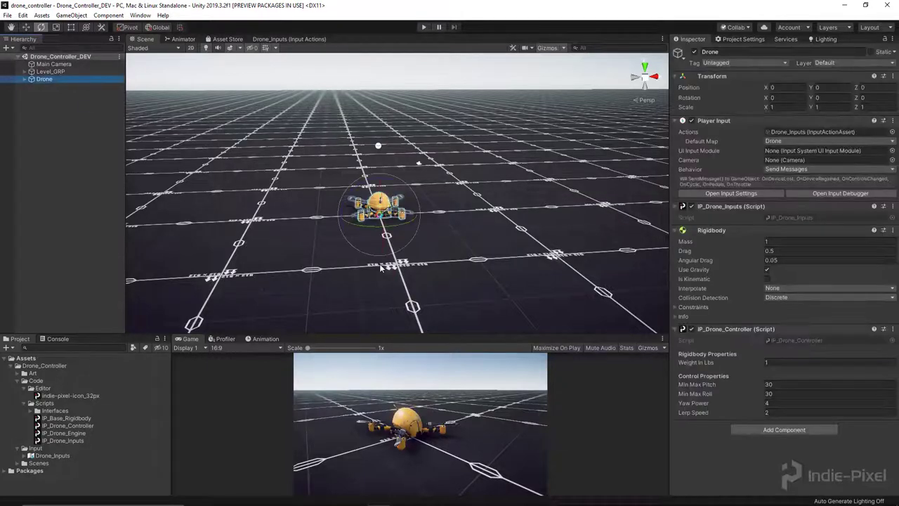